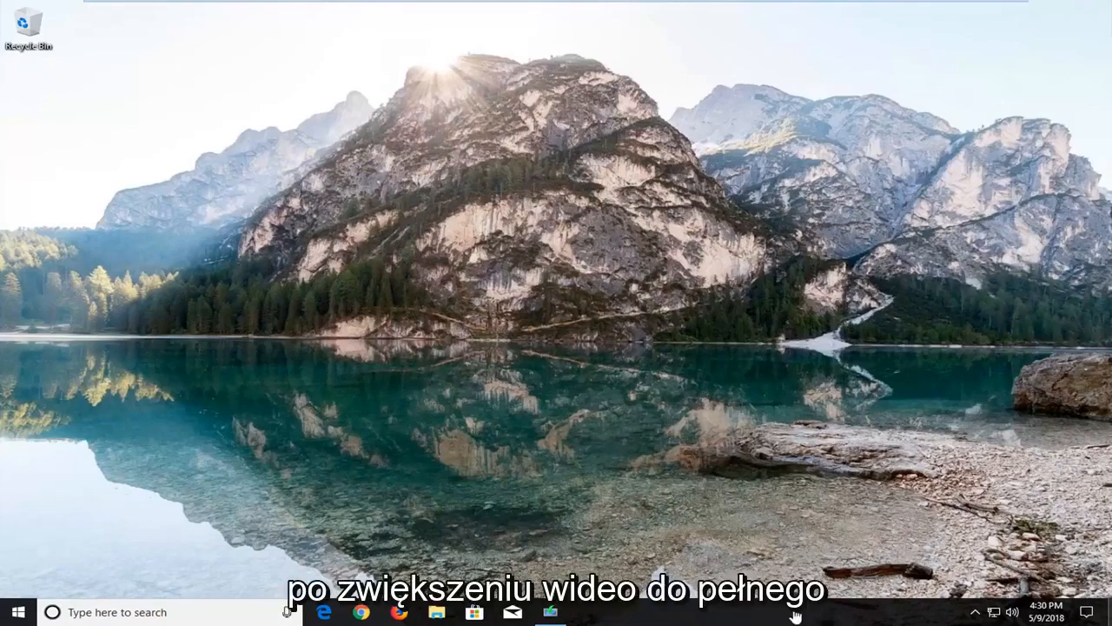
mouse_move(298, 303)
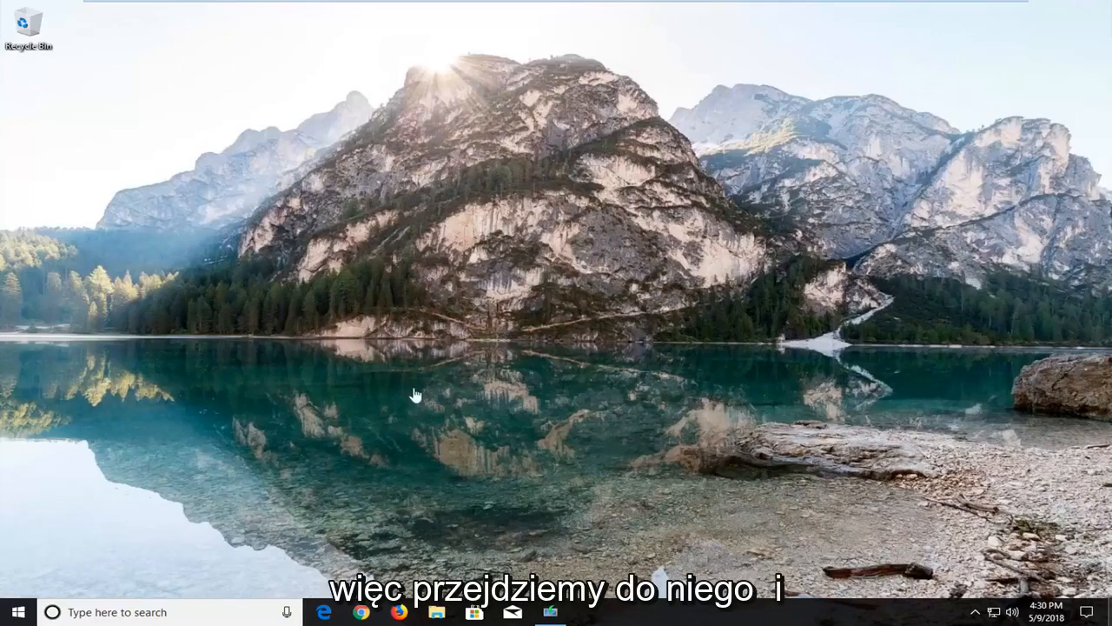
mouse_move(678, 613)
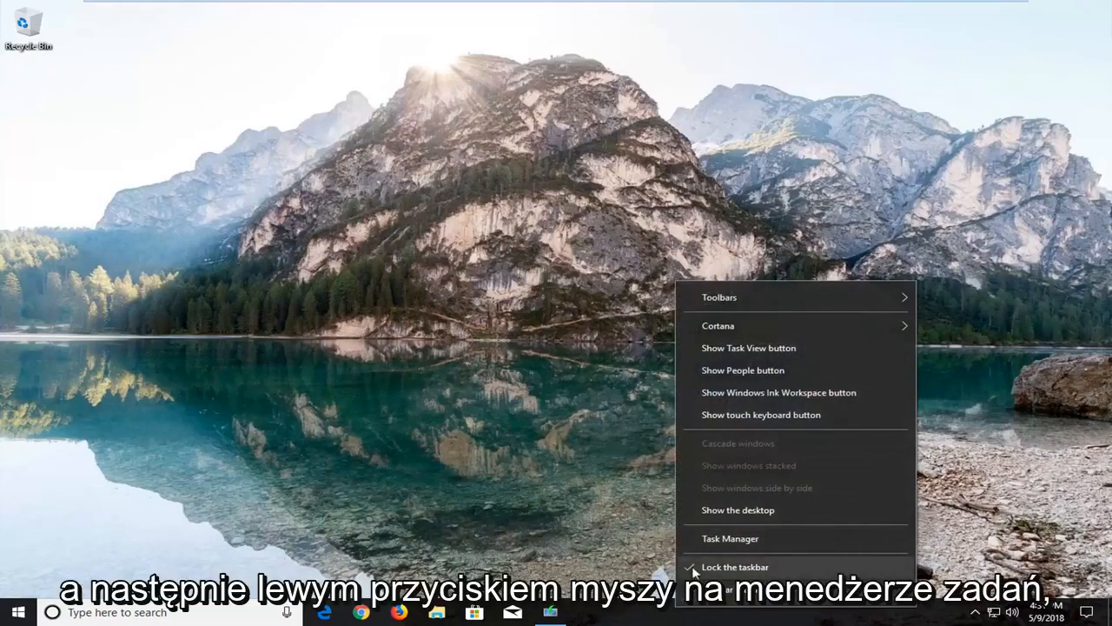
Step: Launch Task Manager from the taskbar context menu
left_click(731, 538)
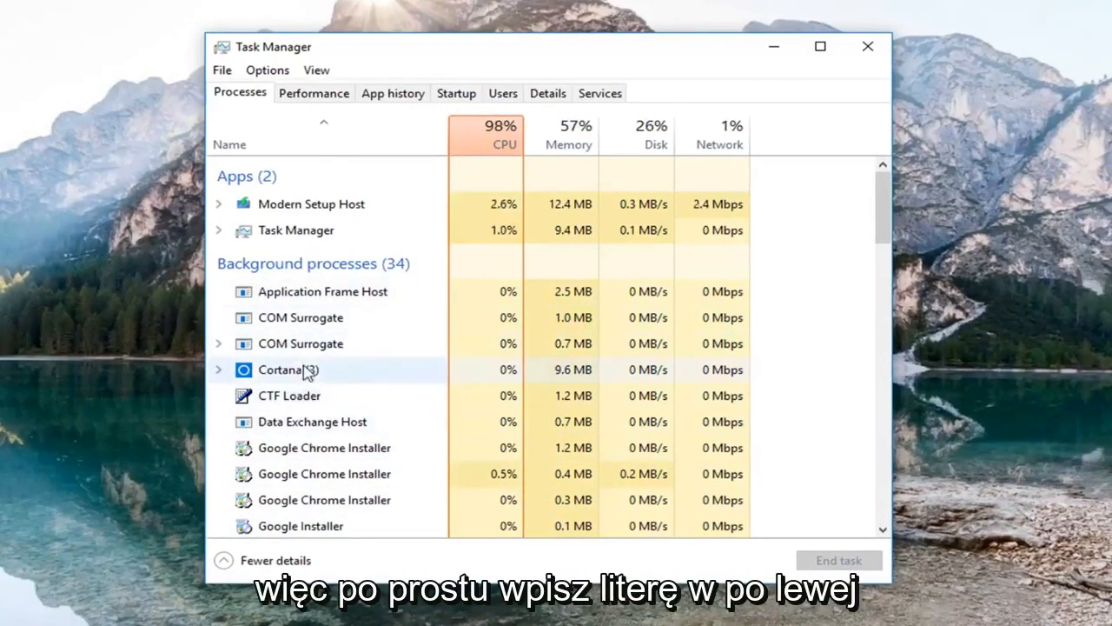
Step: Scroll the Processes list to locate the Windows Explorer background process
scroll("down", 3)
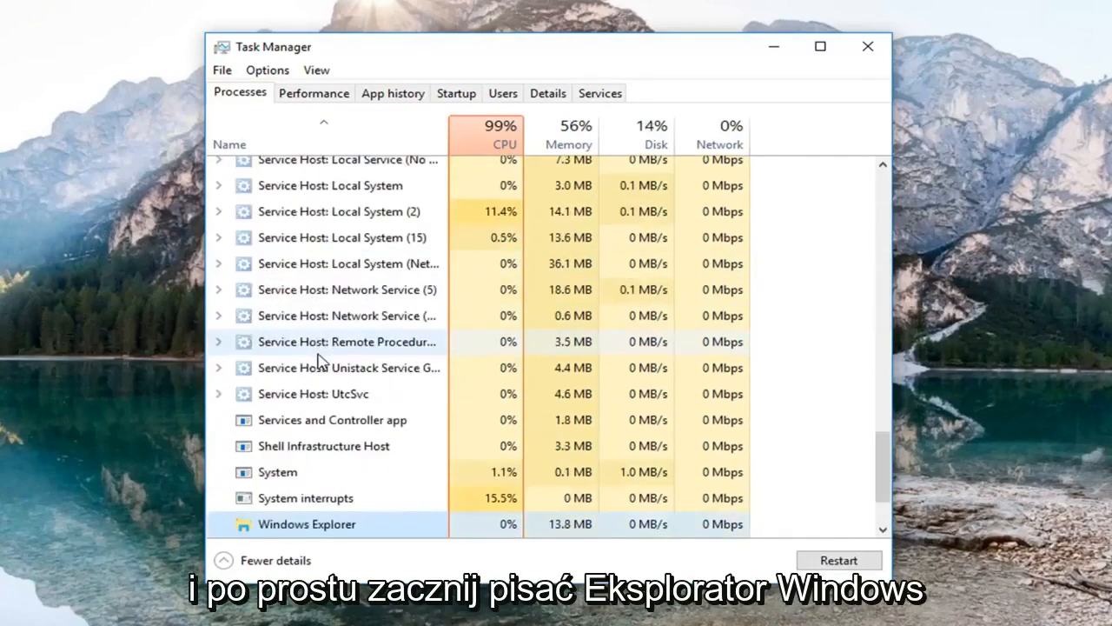
scroll("up", 3)
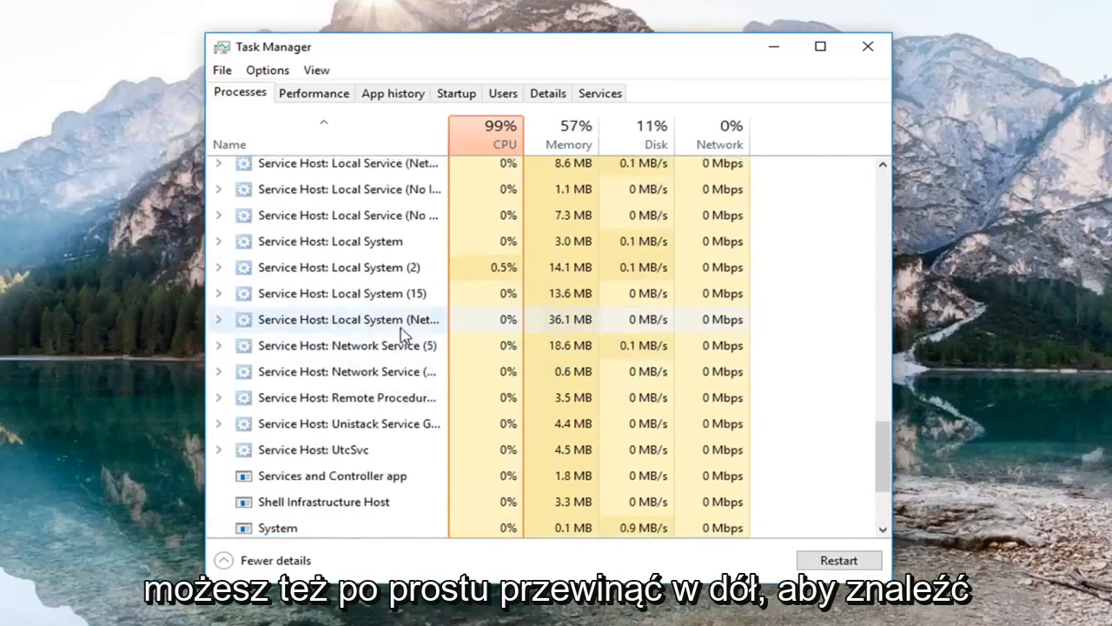
scroll("down", 3)
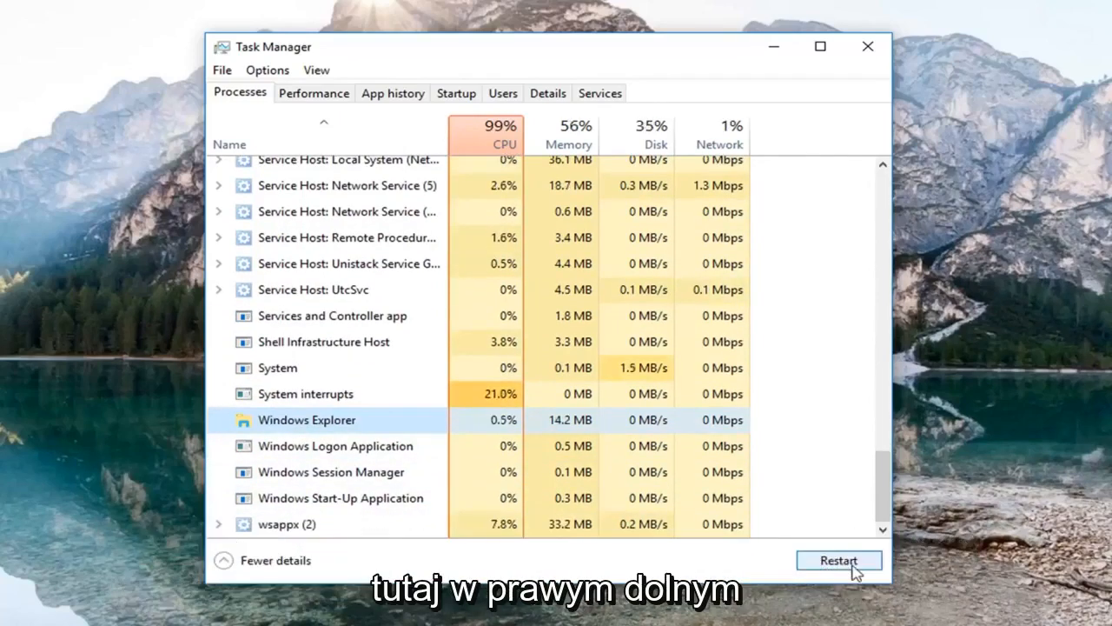
Step: Restart the selected Windows Explorer process so the taskbar reloads
left_click(838, 560)
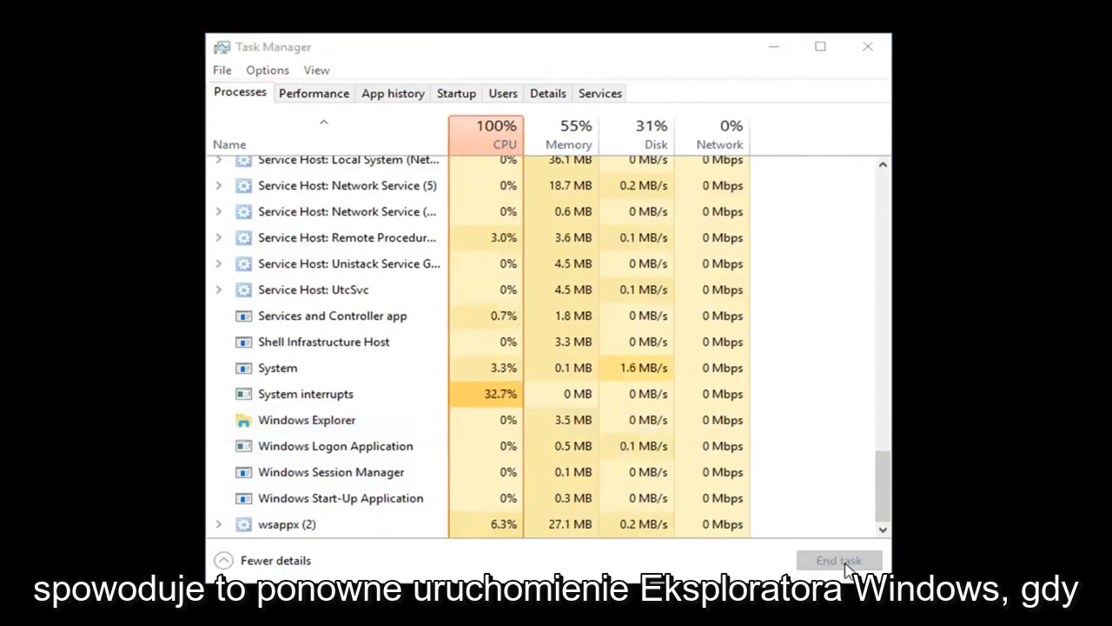
left_click(837, 559)
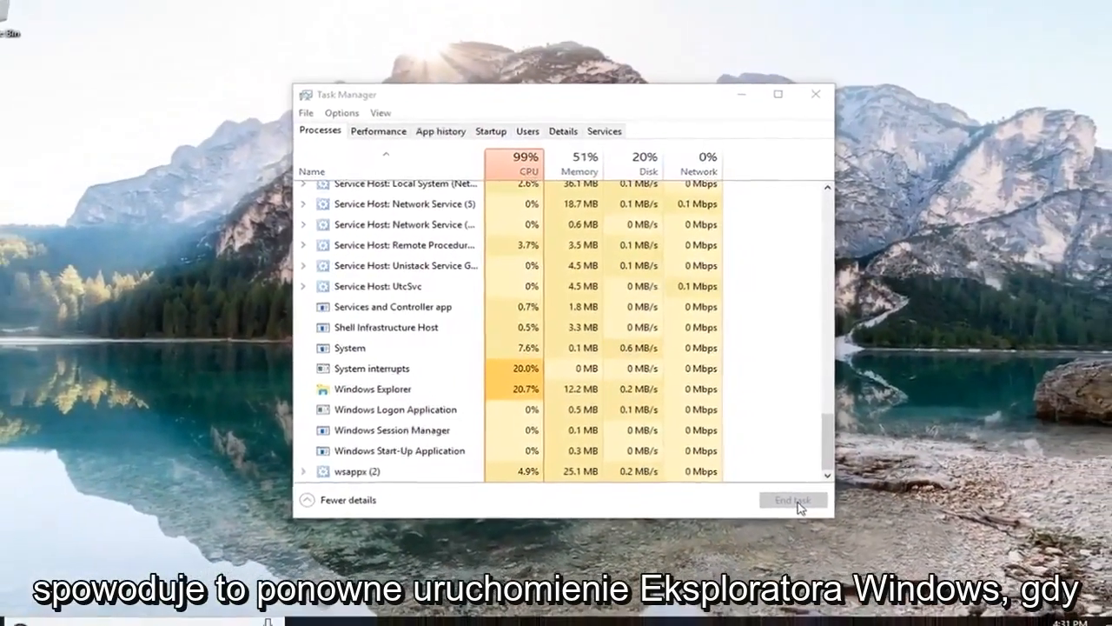